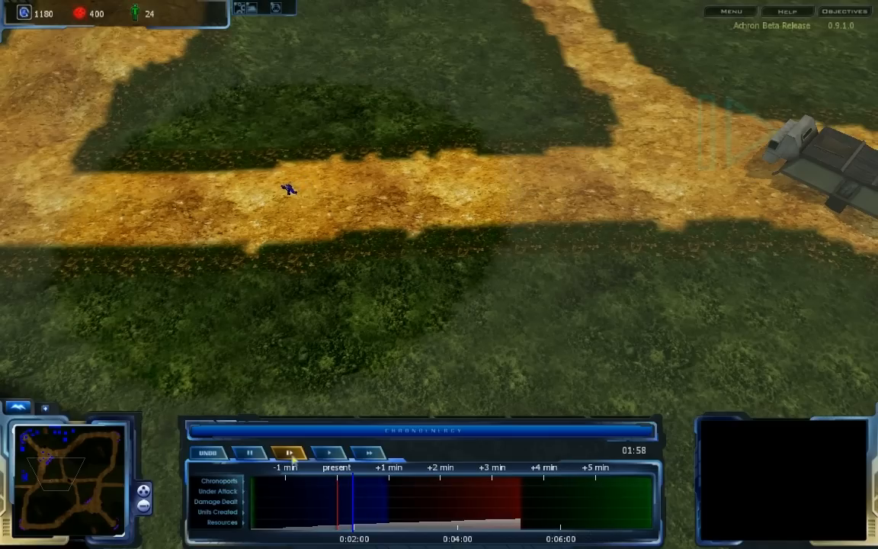
- Resume the timeline at normal playback speed so the scout keeps walking
{"action": "left_click", "coordinate": [328, 452]}
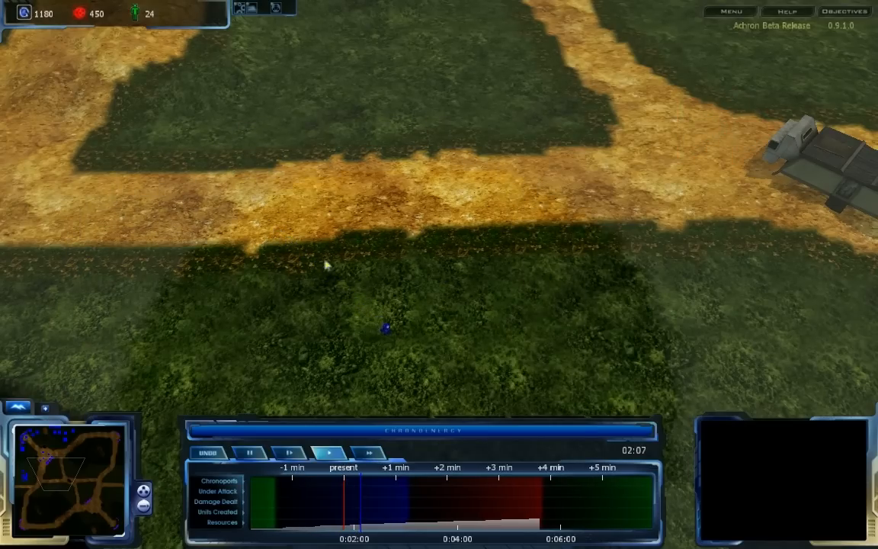
{"action": "left_click", "coordinate": [386, 327]}
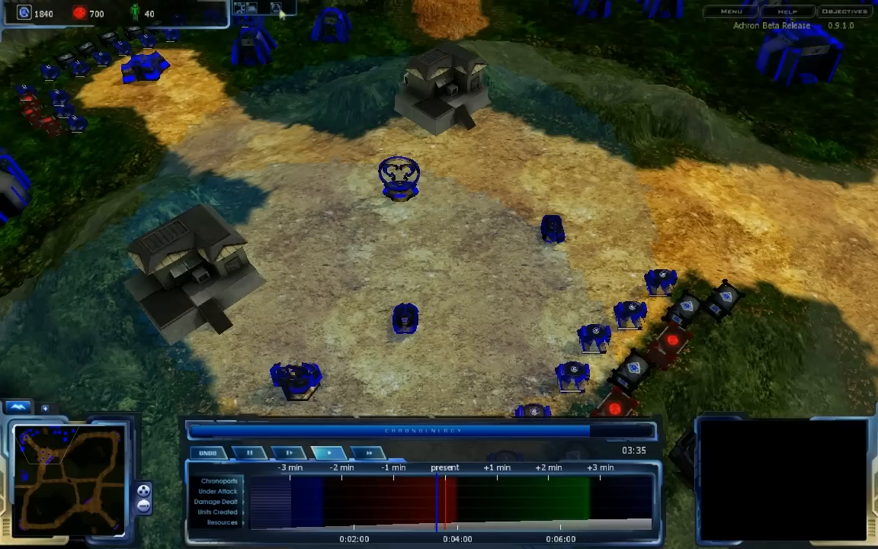
- Inspect the chronoporter at the base centre, then a resource processor
{"action": "left_click", "coordinate": [399, 179]}
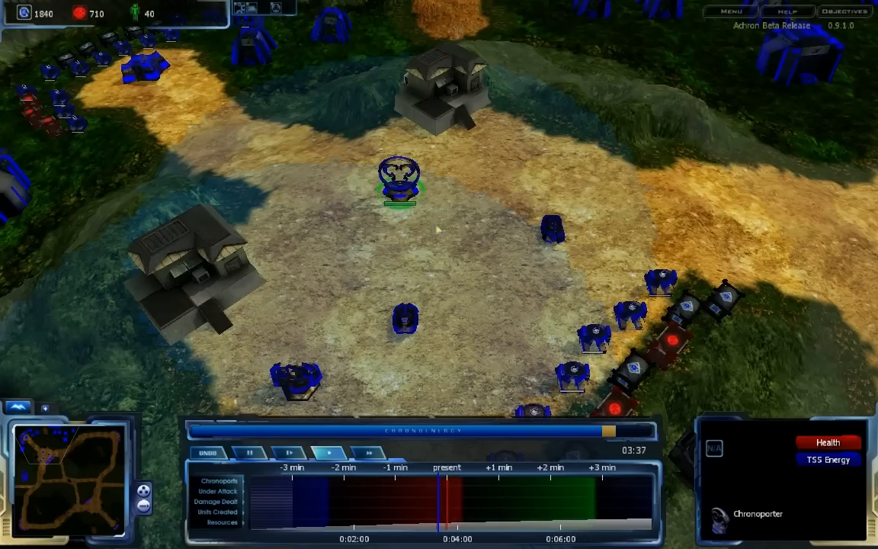
{"action": "left_click", "coordinate": [550, 226]}
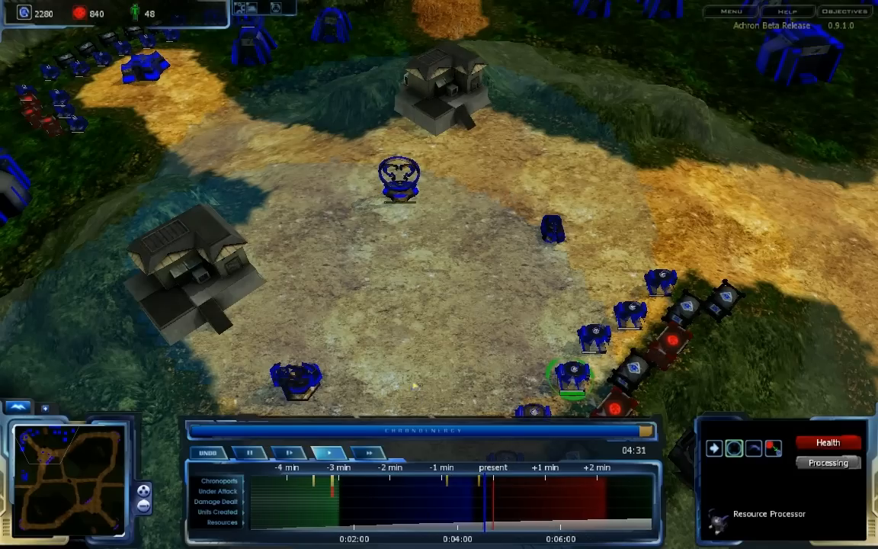
{"action": "mouse_move", "coordinate": [409, 291]}
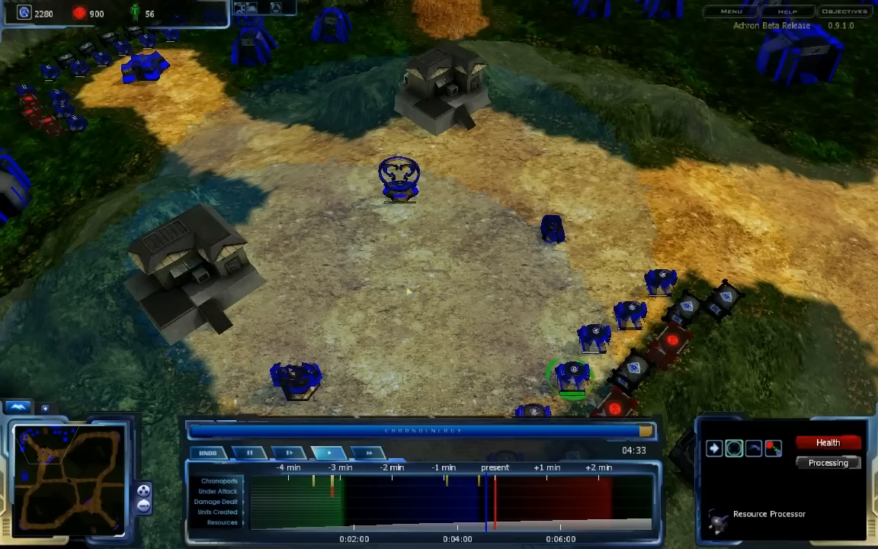